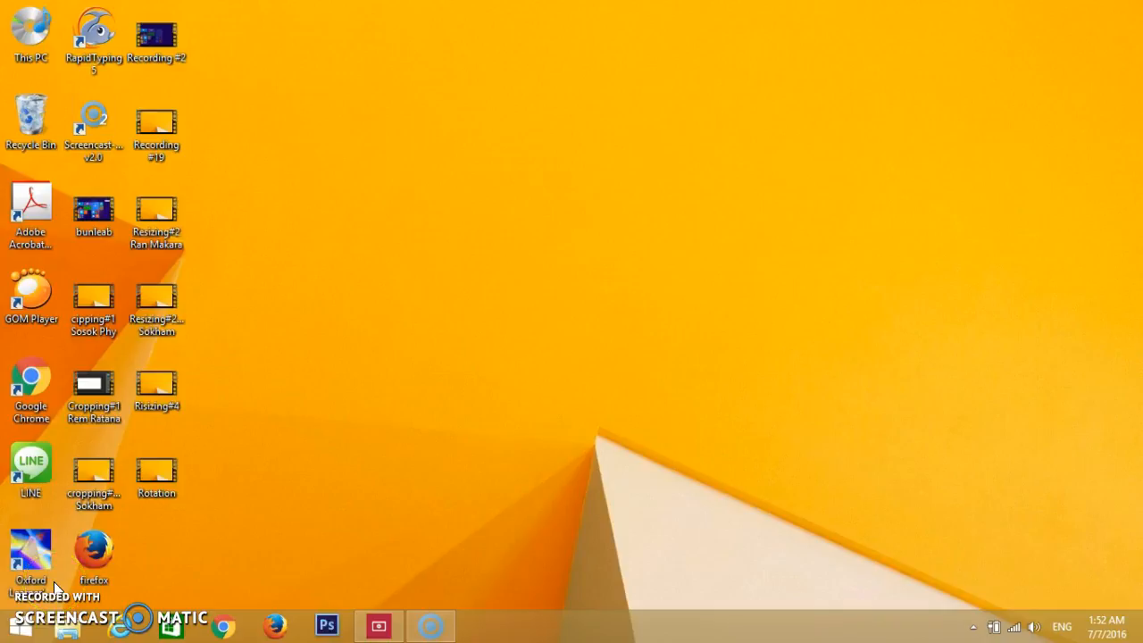
- Launch Adobe Photoshop CS6 from its taskbar icon
click(326, 625)
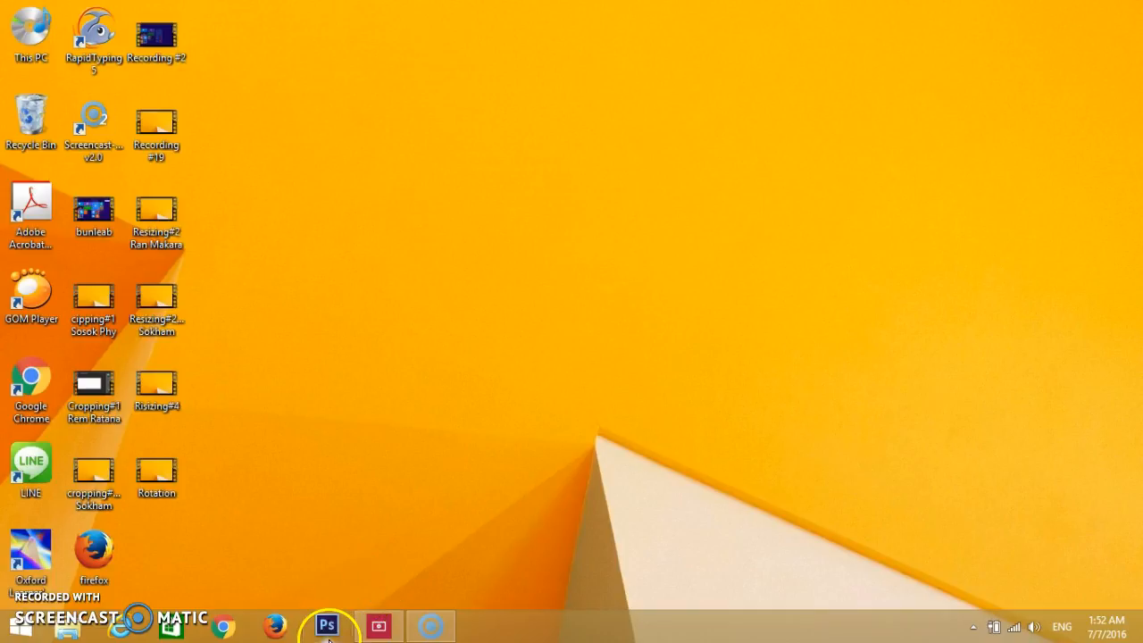
click(327, 624)
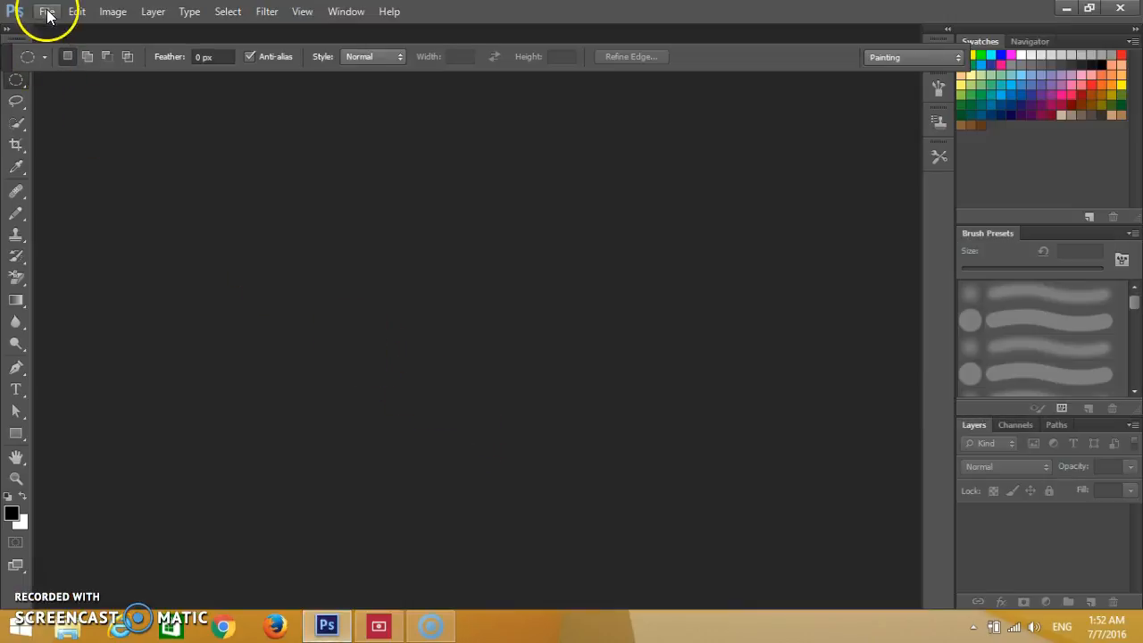
- Open the FCBarcelona trophy image from the Pictures folder
click(46, 12)
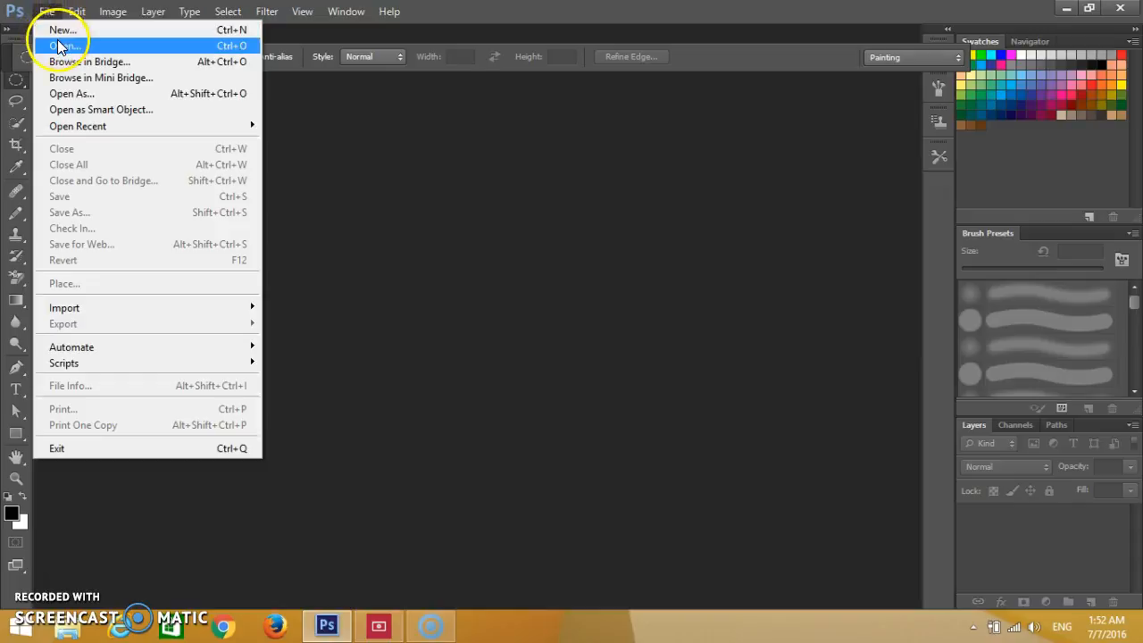
click(67, 45)
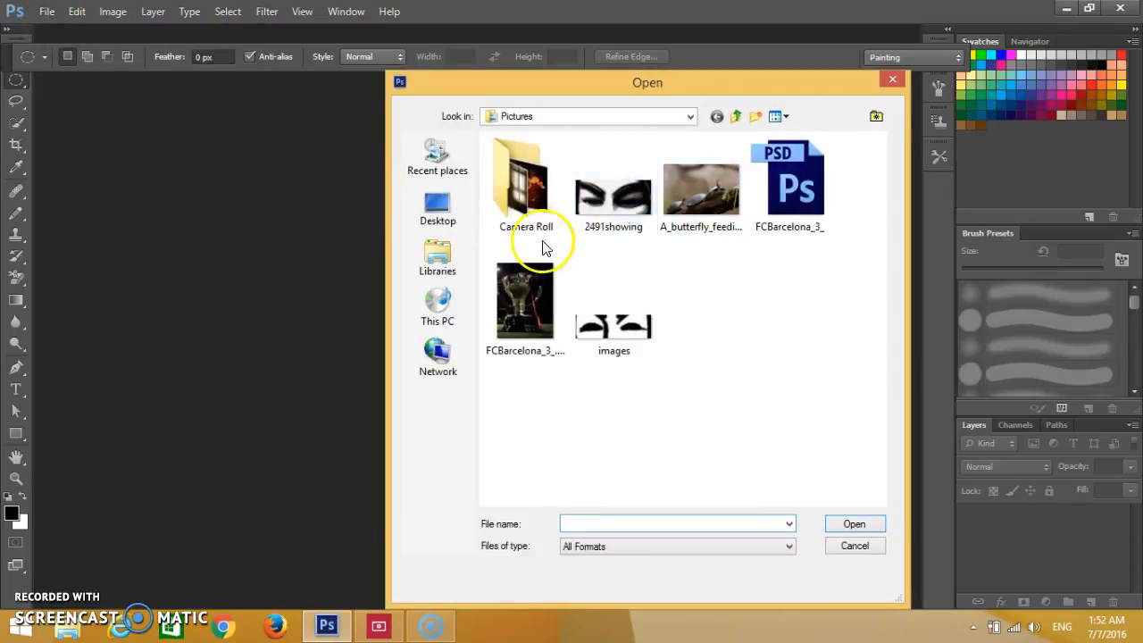
click(525, 301)
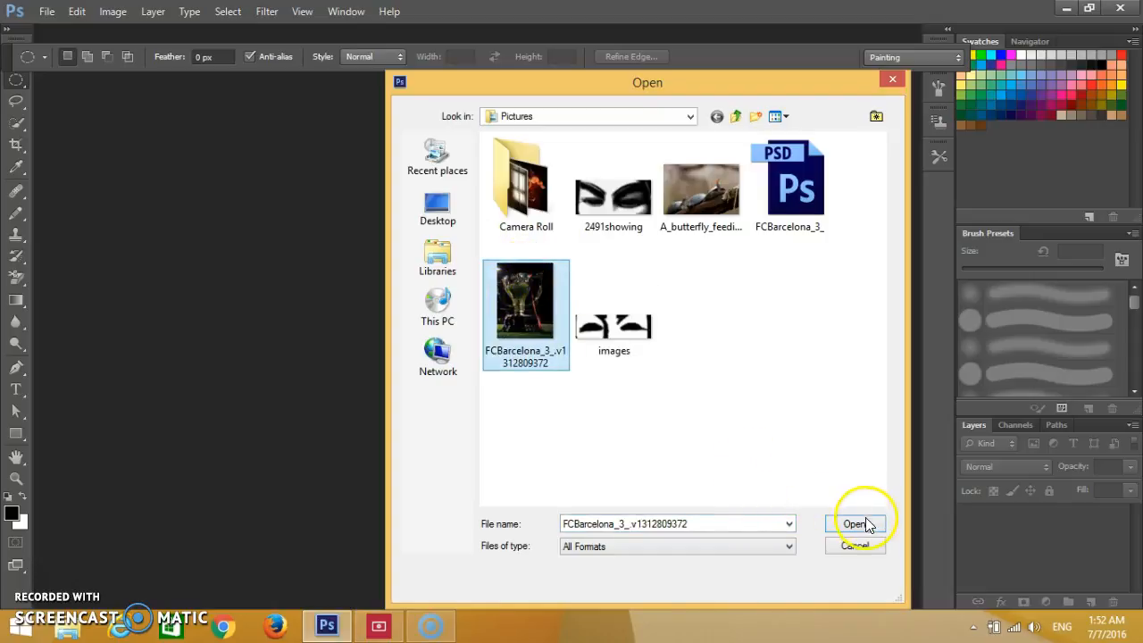
click(855, 524)
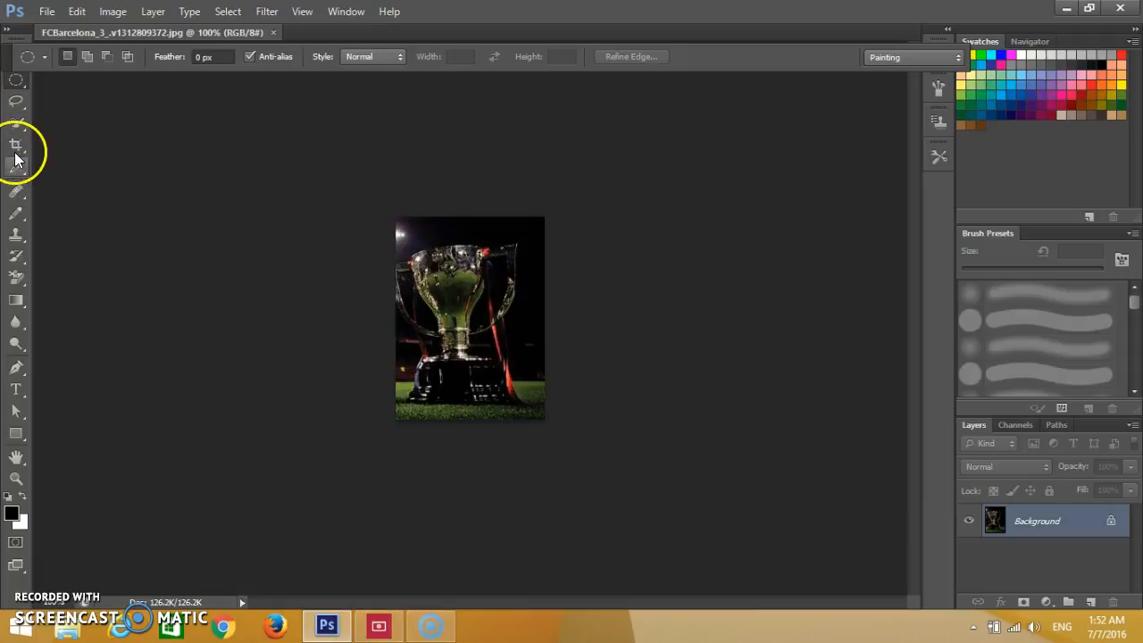
- Switch to the Crop tool and drag the crop area from the photo's top-left corner
click(15, 144)
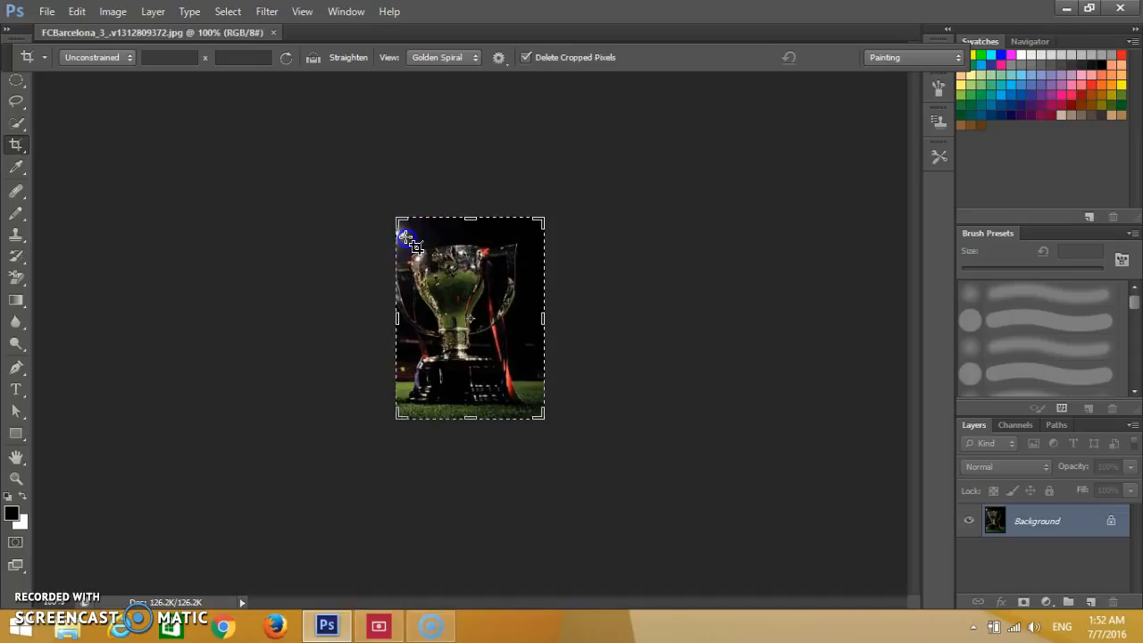
drag(404, 238, 493, 411)
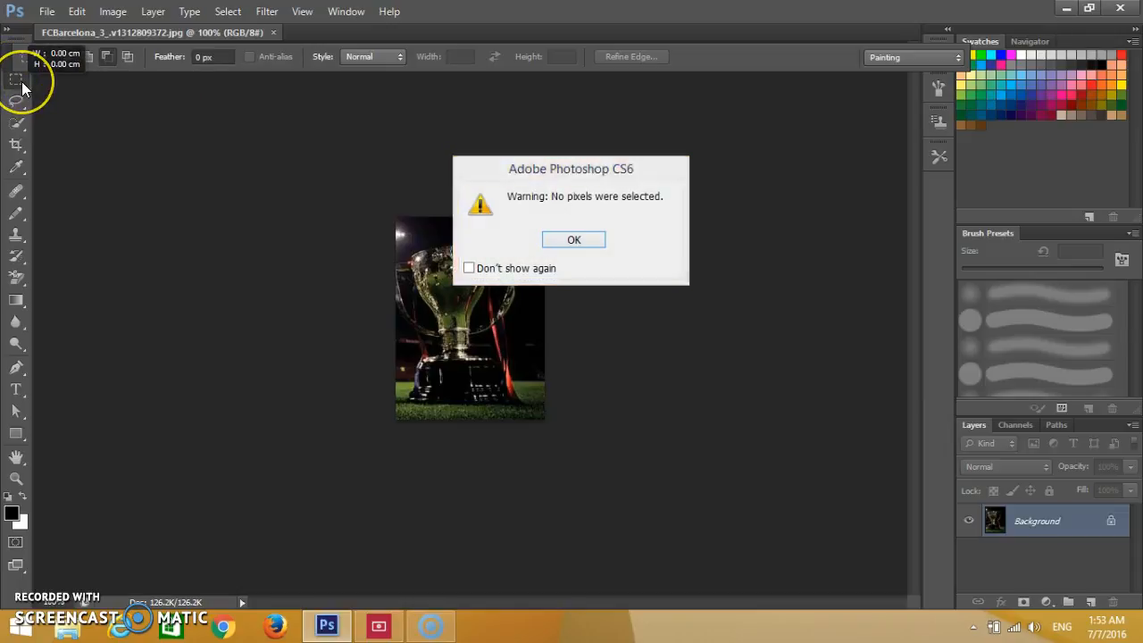
mouse_move(549, 211)
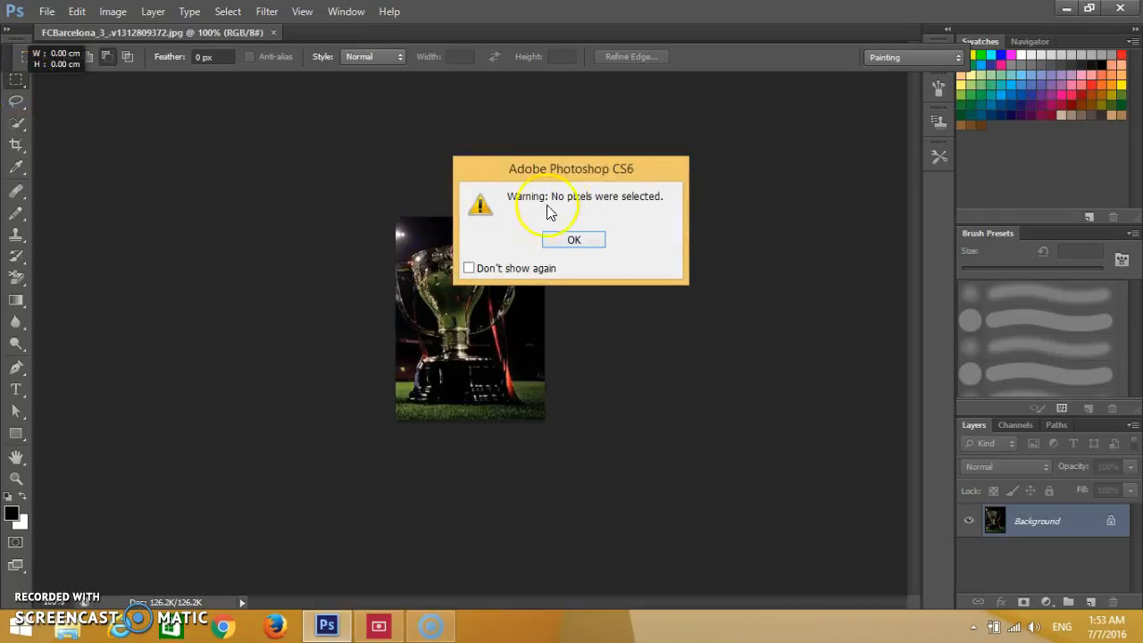
- Dismiss the warning, select a rectangle around the trophy, and crop to it
click(573, 239)
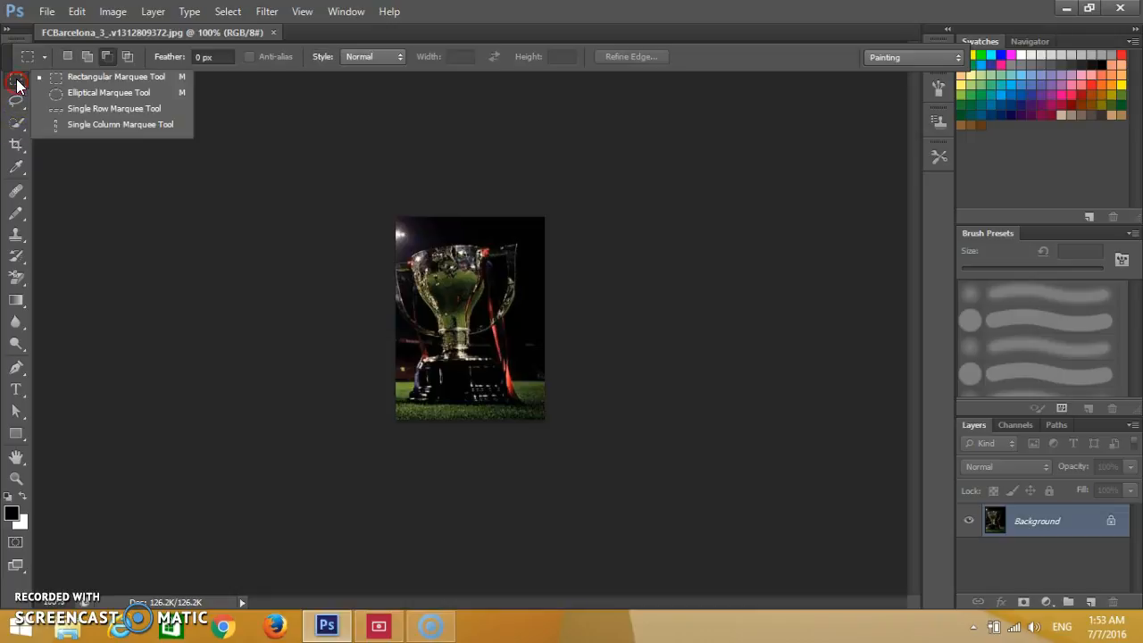
mouse_move(63, 92)
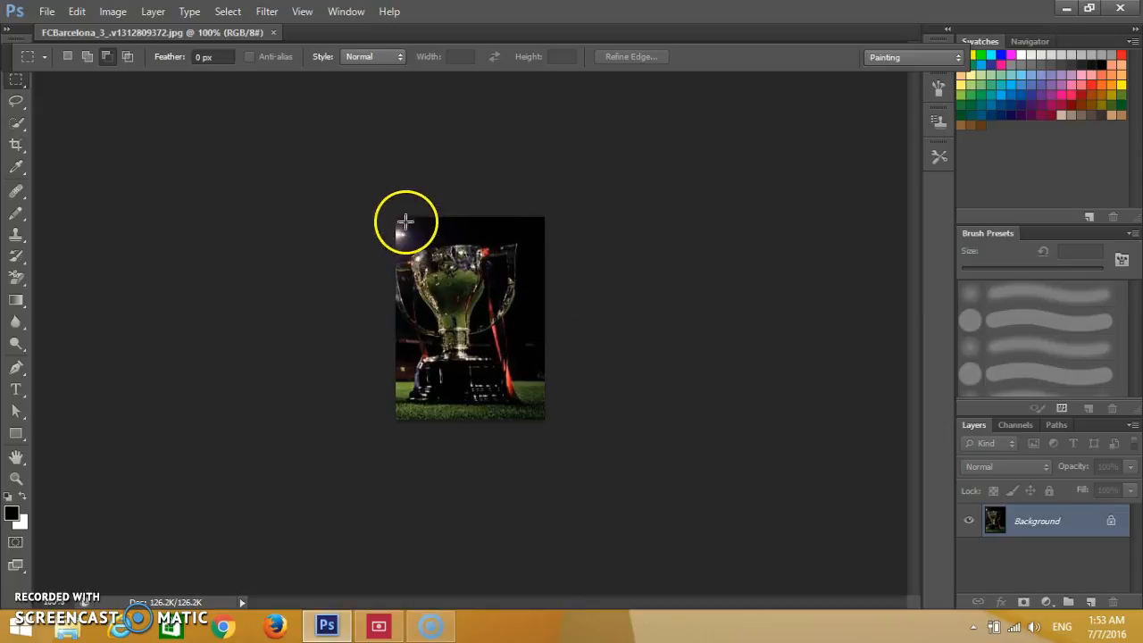
drag(404, 227, 468, 412)
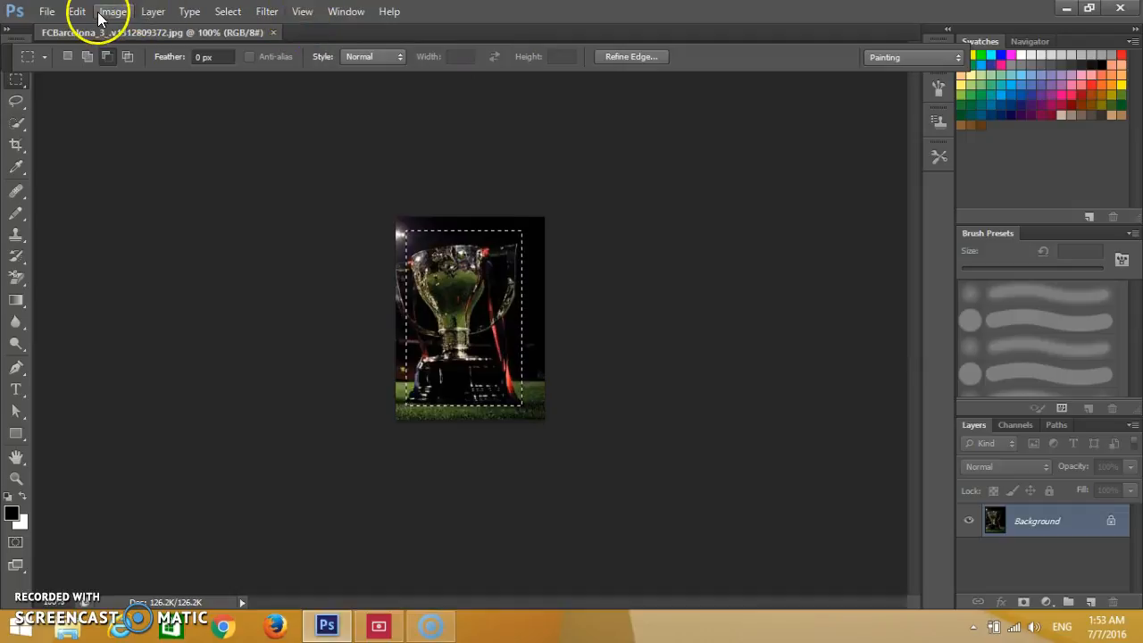
click(113, 10)
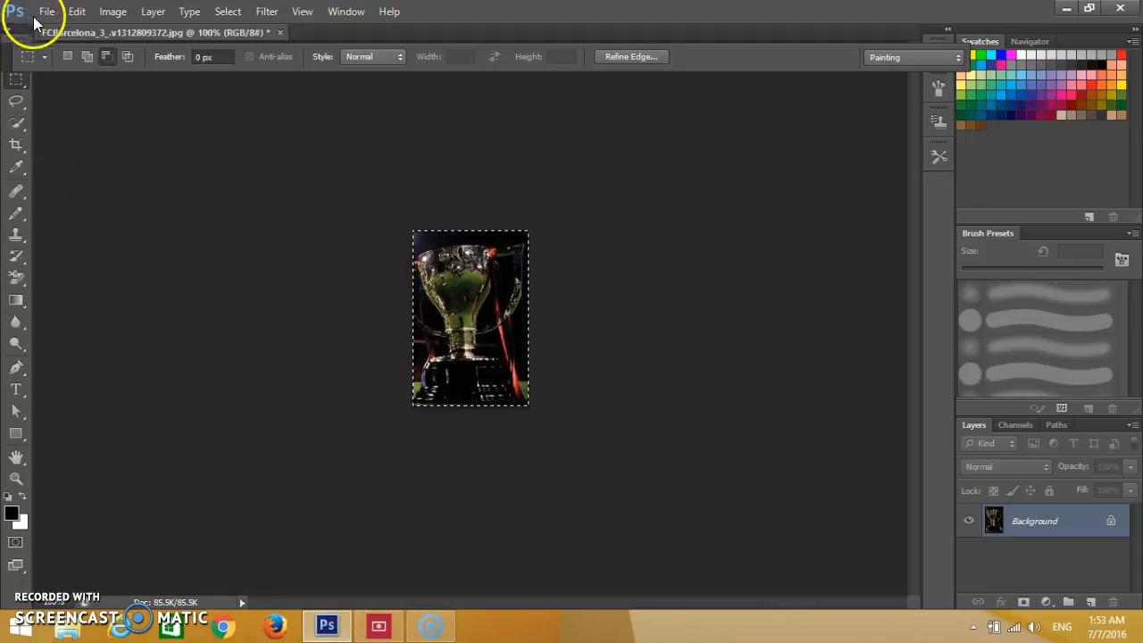
click(46, 11)
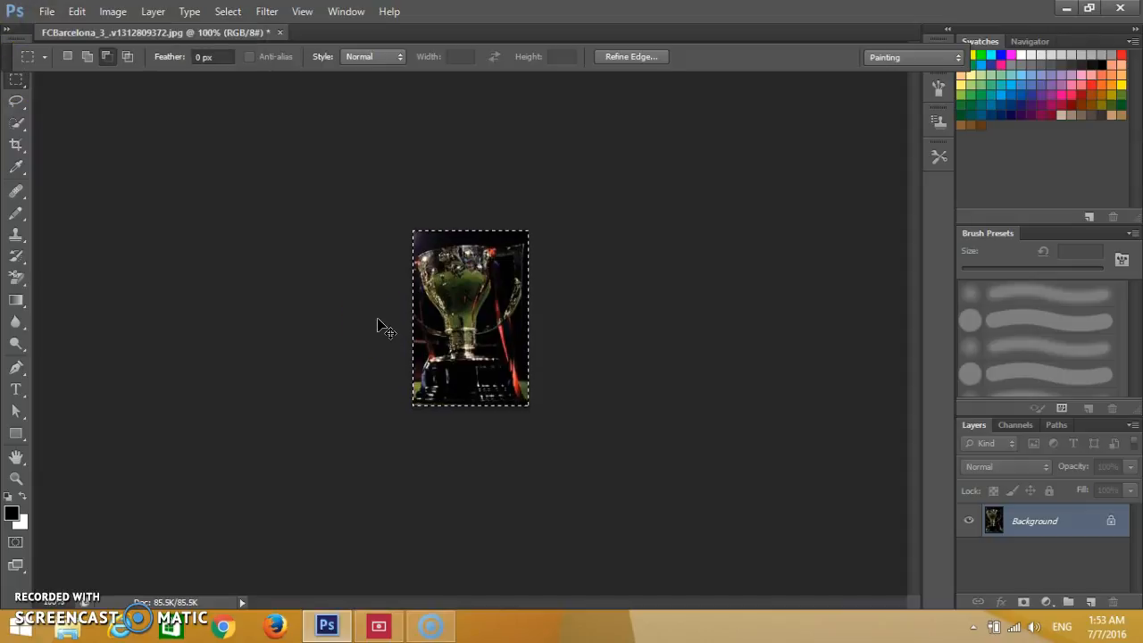
click(15, 75)
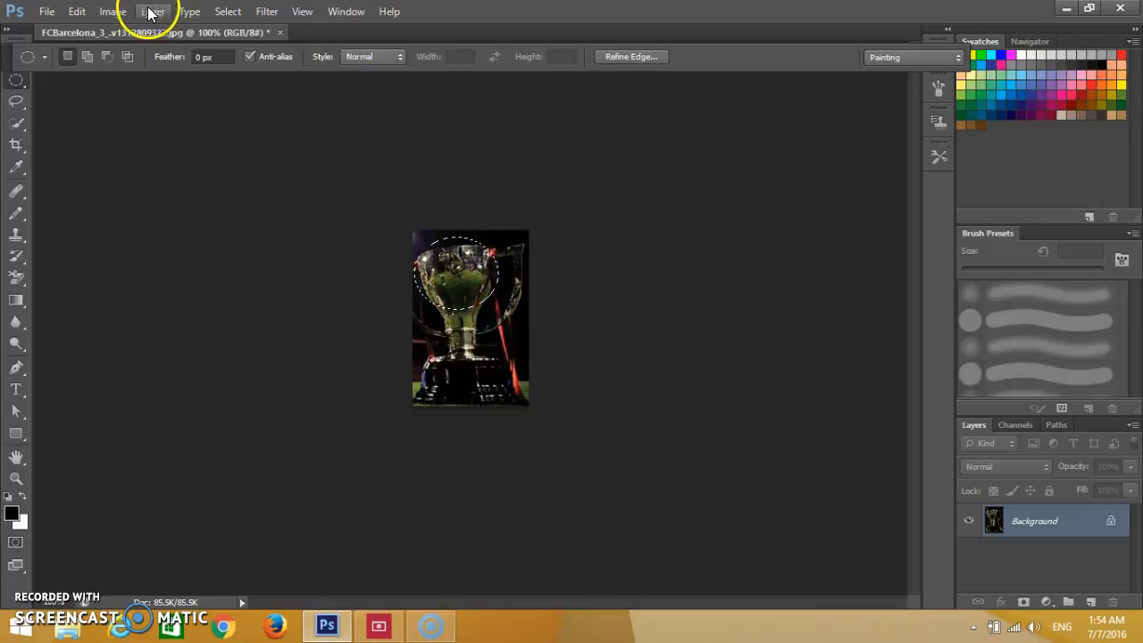
- Crop the photo to the elliptical selection around the cup using Image > Crop
click(112, 11)
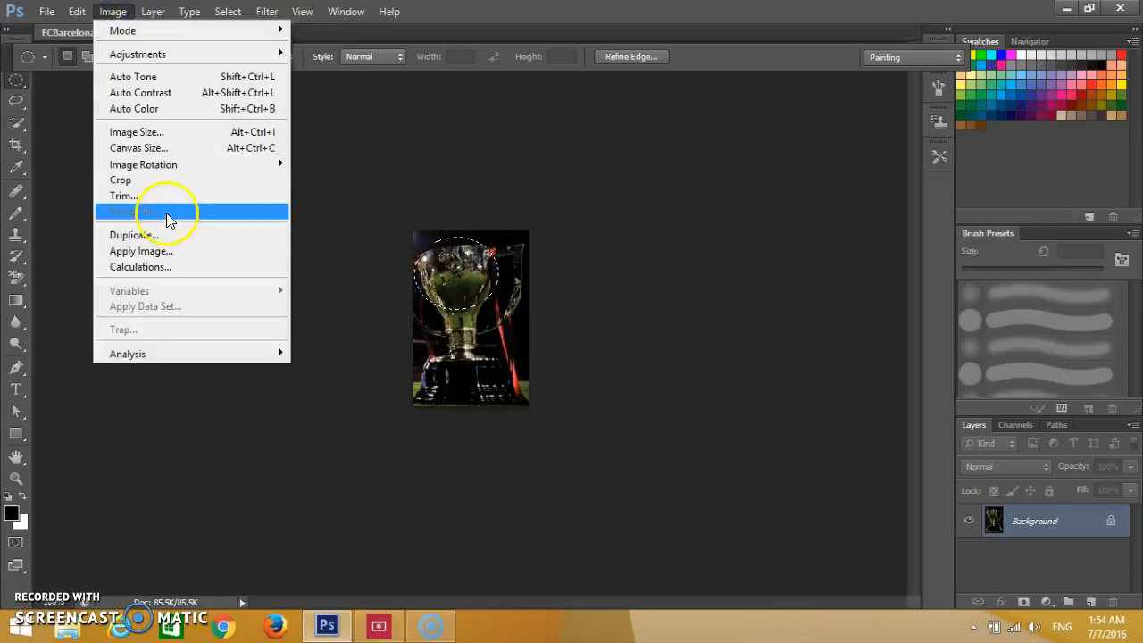
click(170, 211)
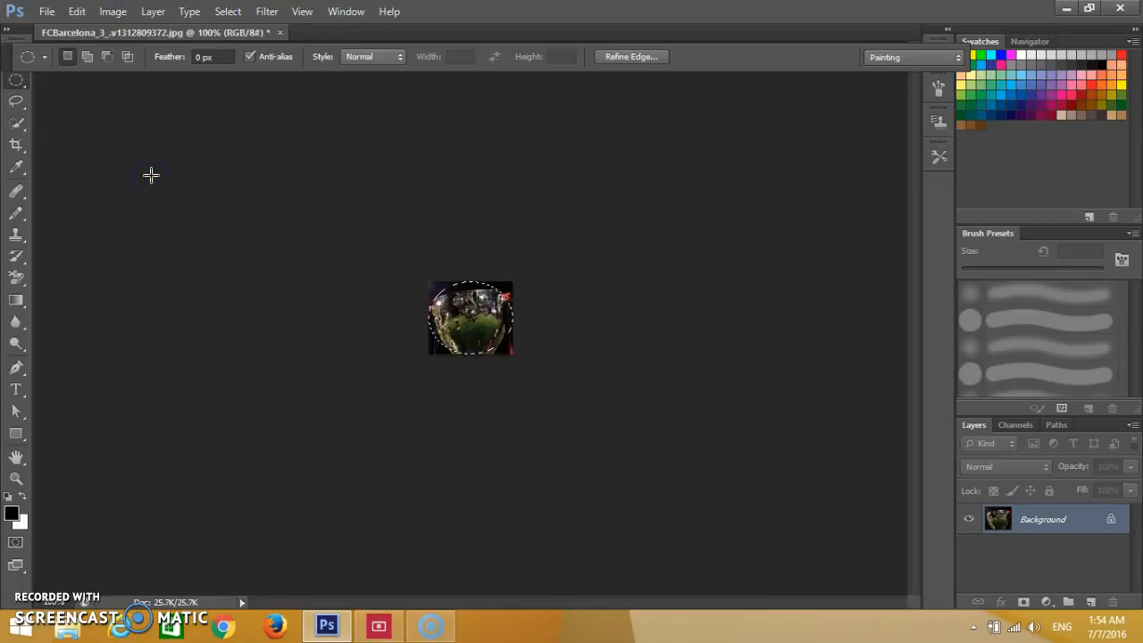